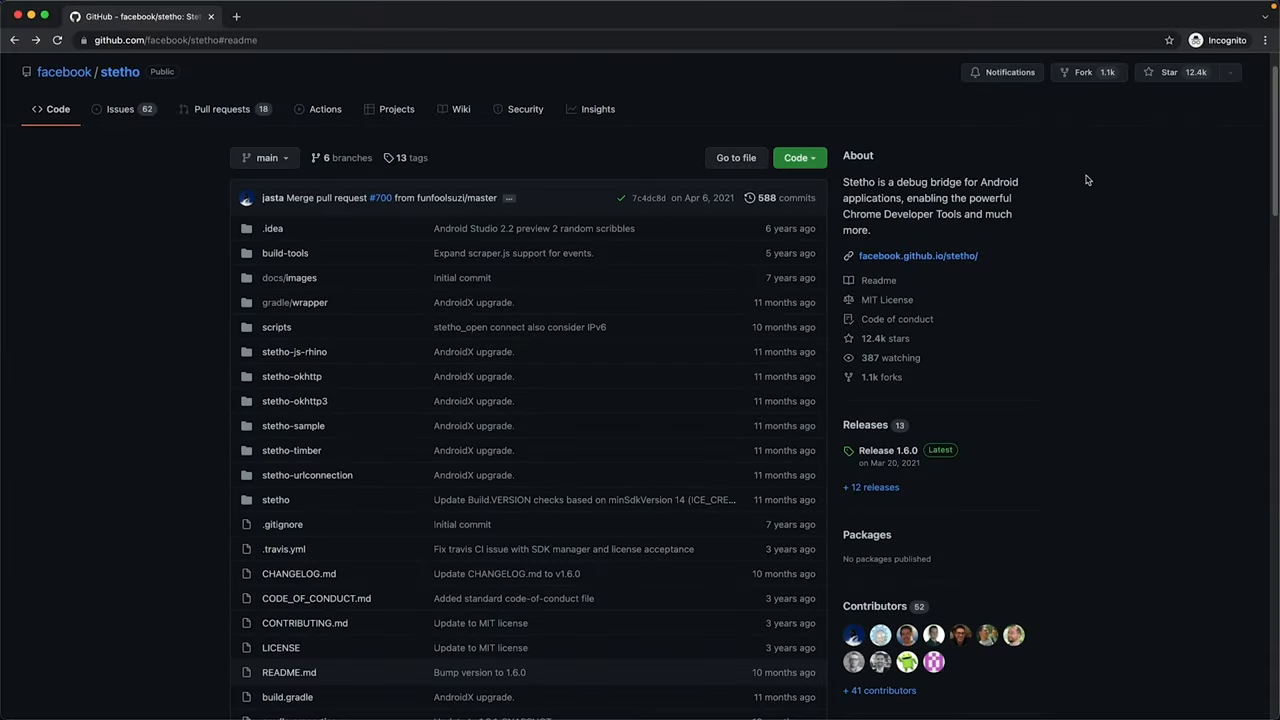
- Inspect the Stetho Sample target listed under the sdk_gphone_x86_arm emulator
scroll("down", 3)
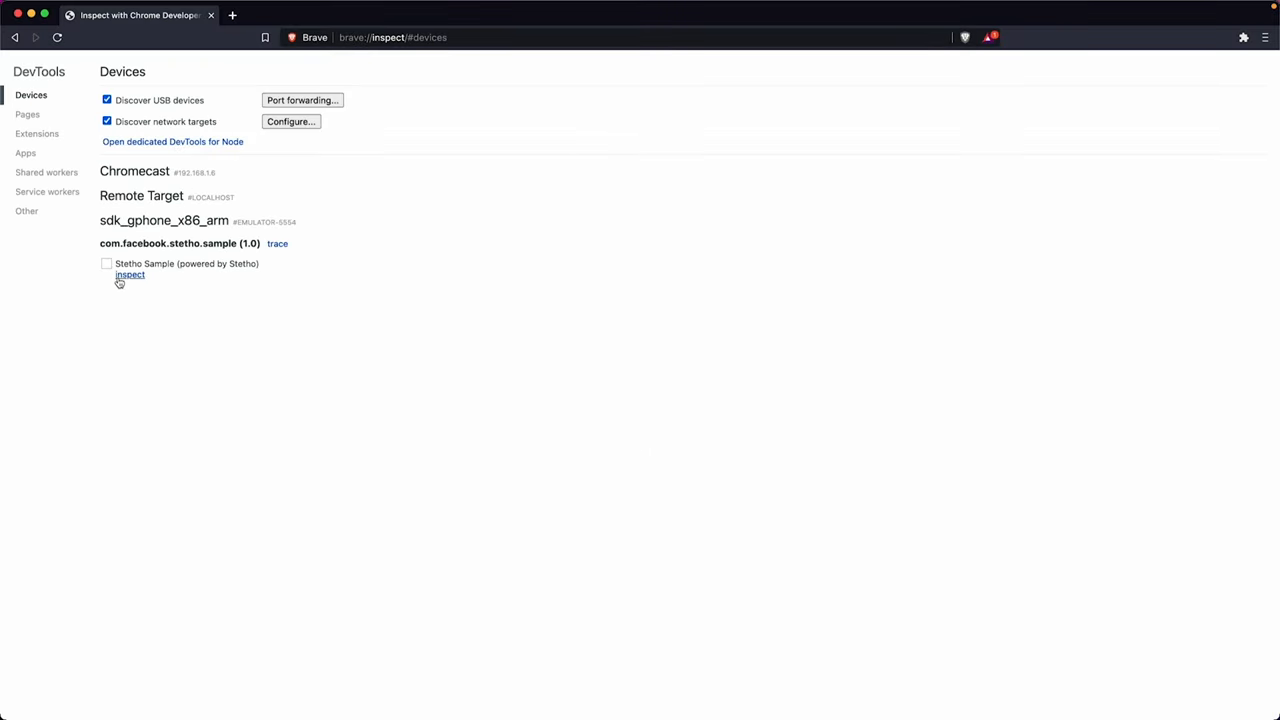
left_click(129, 275)
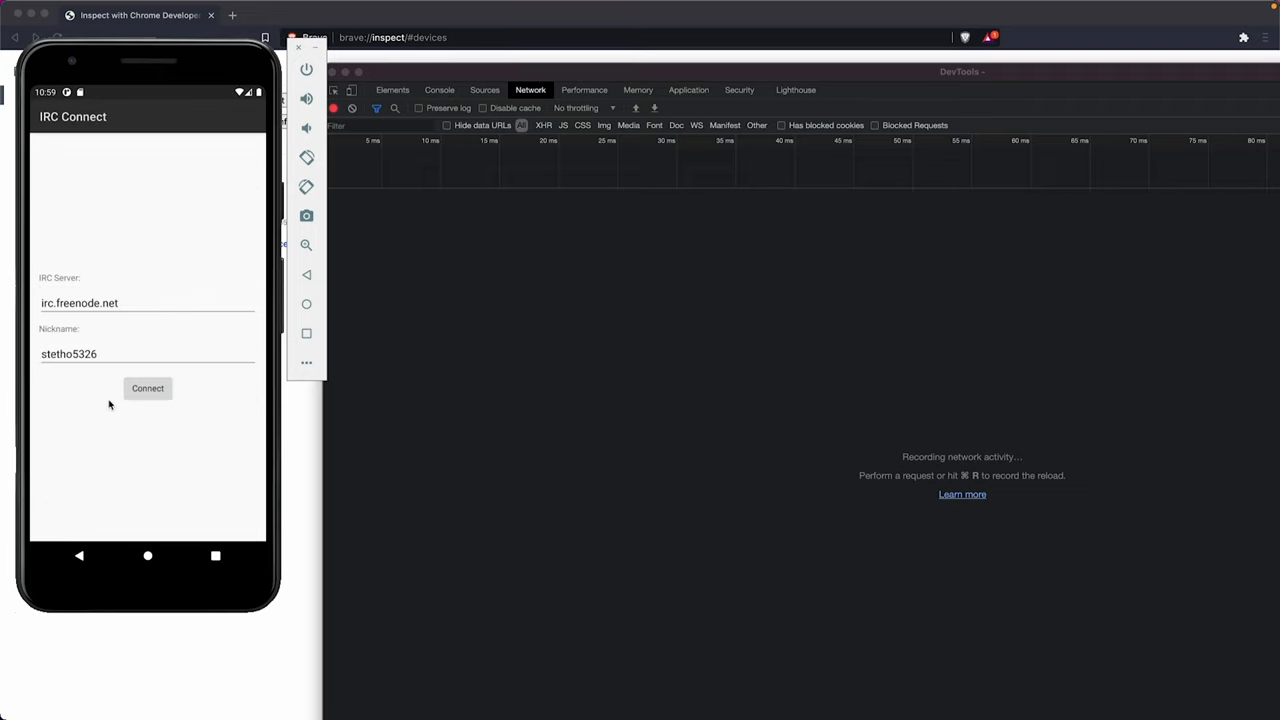
- Connect to the IRC server in the emulator so DevTools records network traffic
left_click(147, 388)
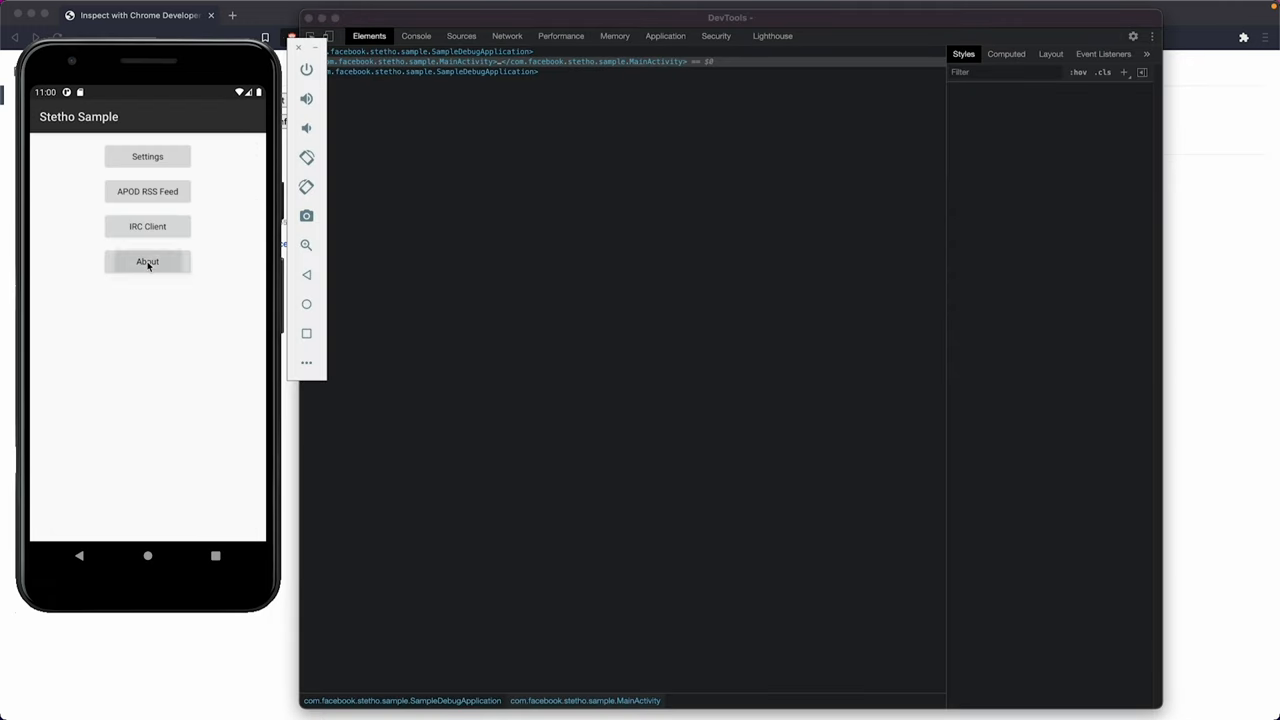
- Inspect the About dialog's LinearLayout and description TextView, then return to the Stetho GitHub repository
left_click(147, 261)
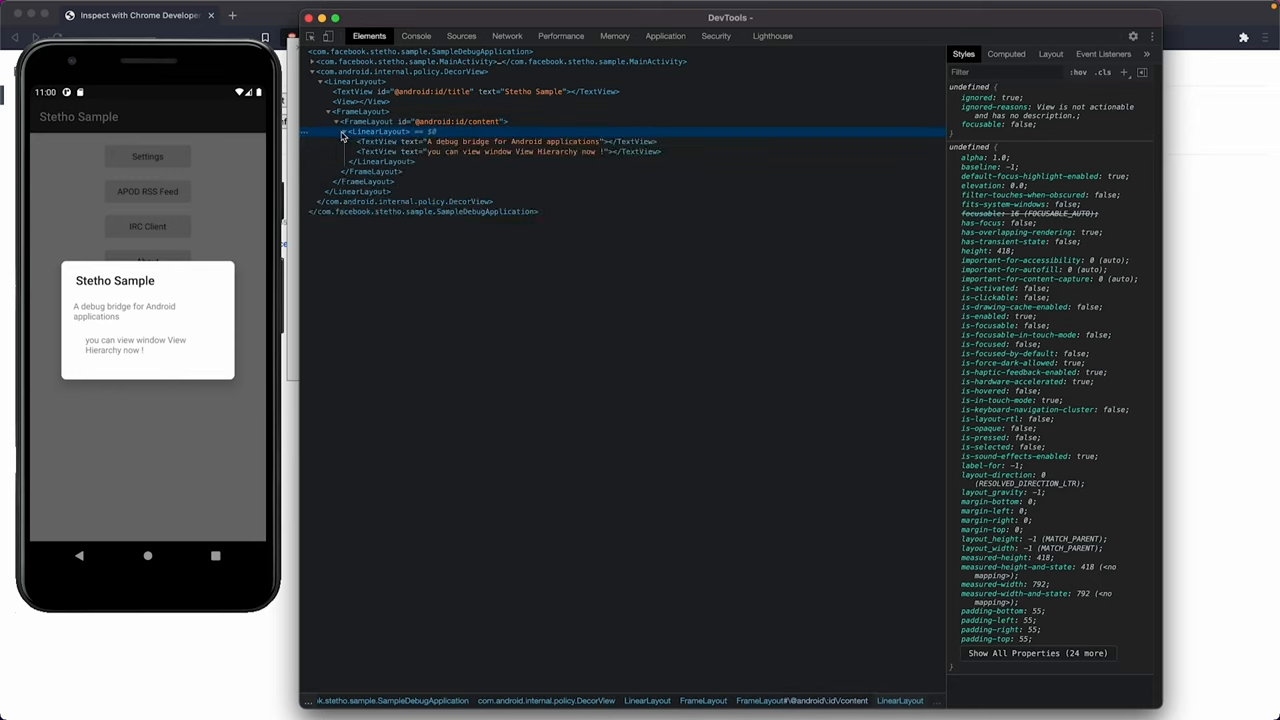
left_click(500, 141)
type("Tes")
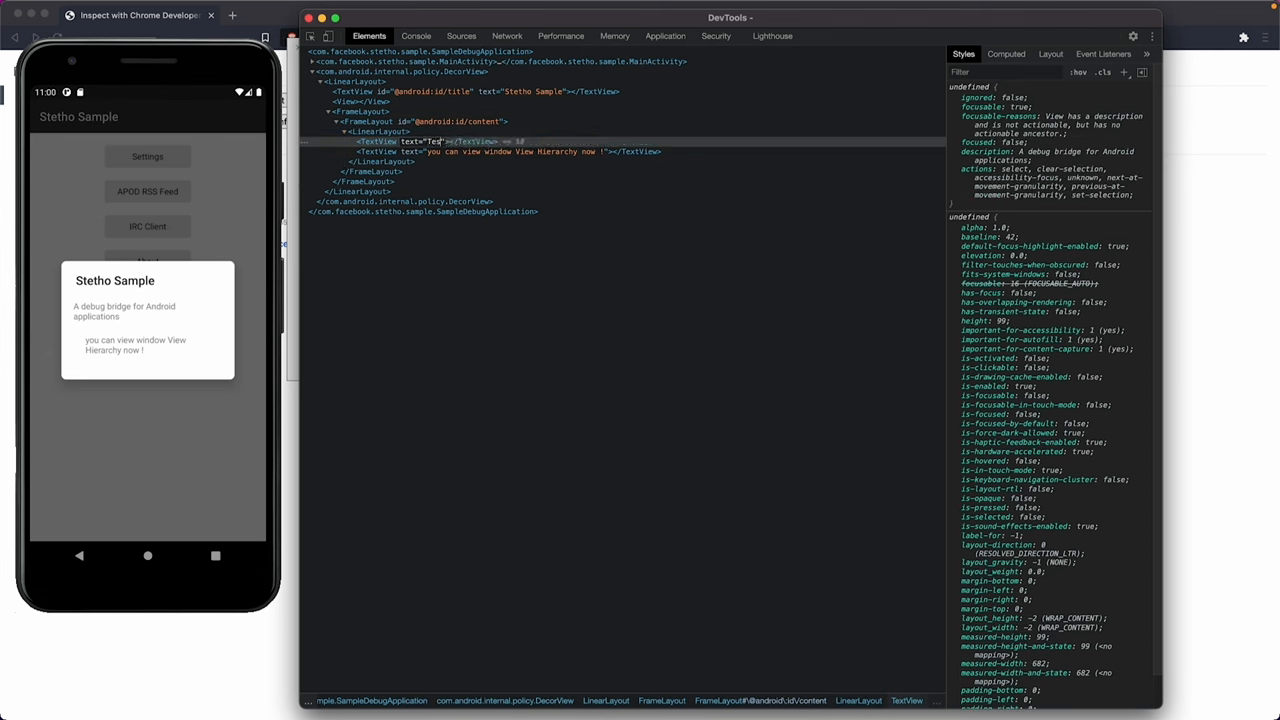
left_click(370, 171)
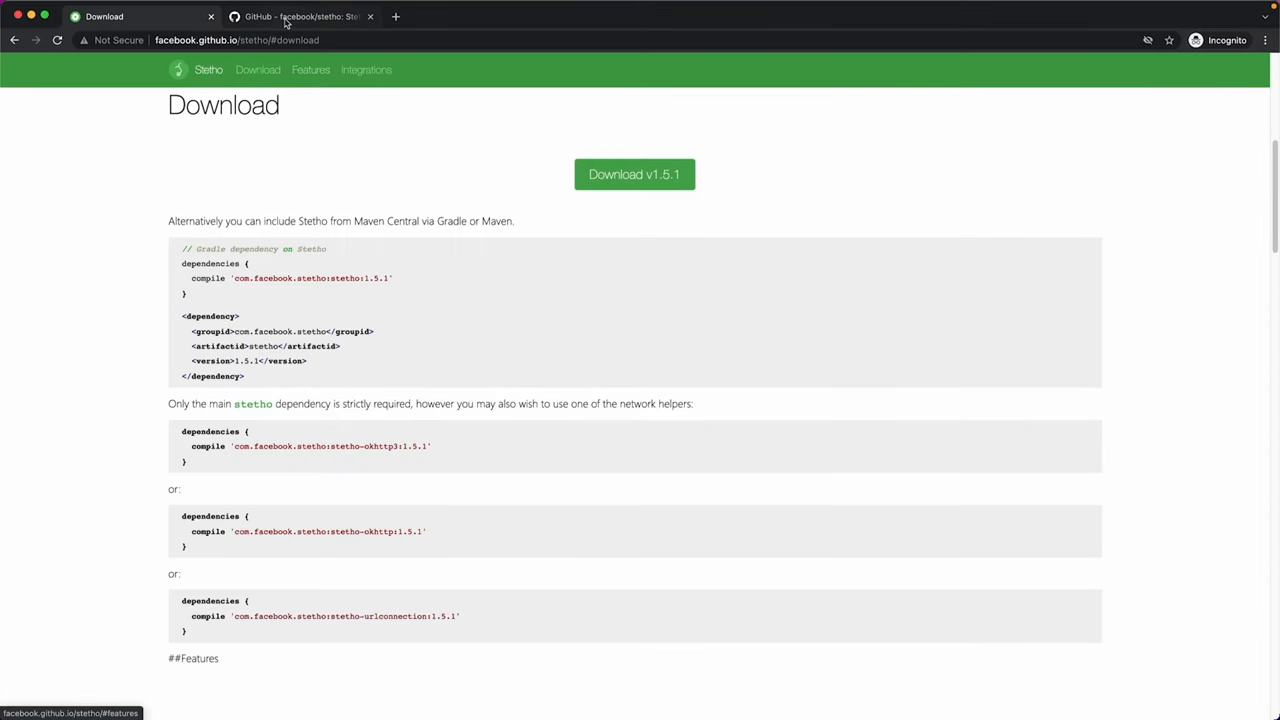
left_click(300, 16)
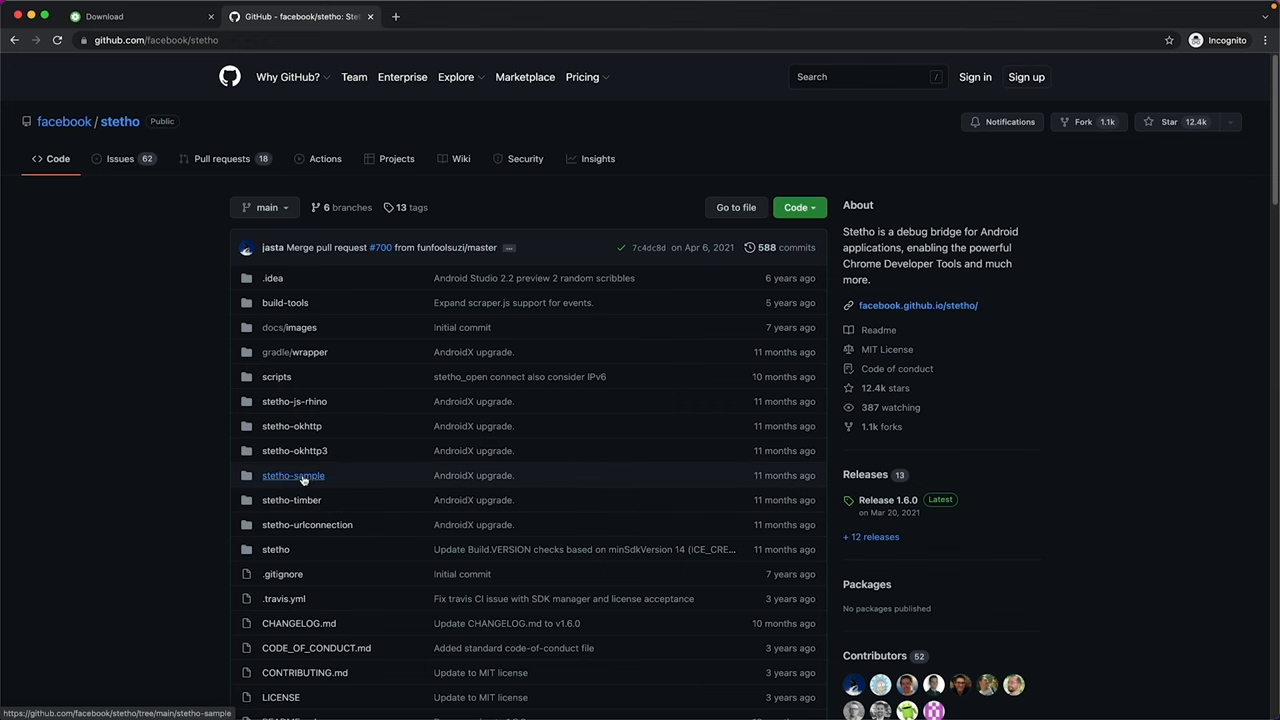